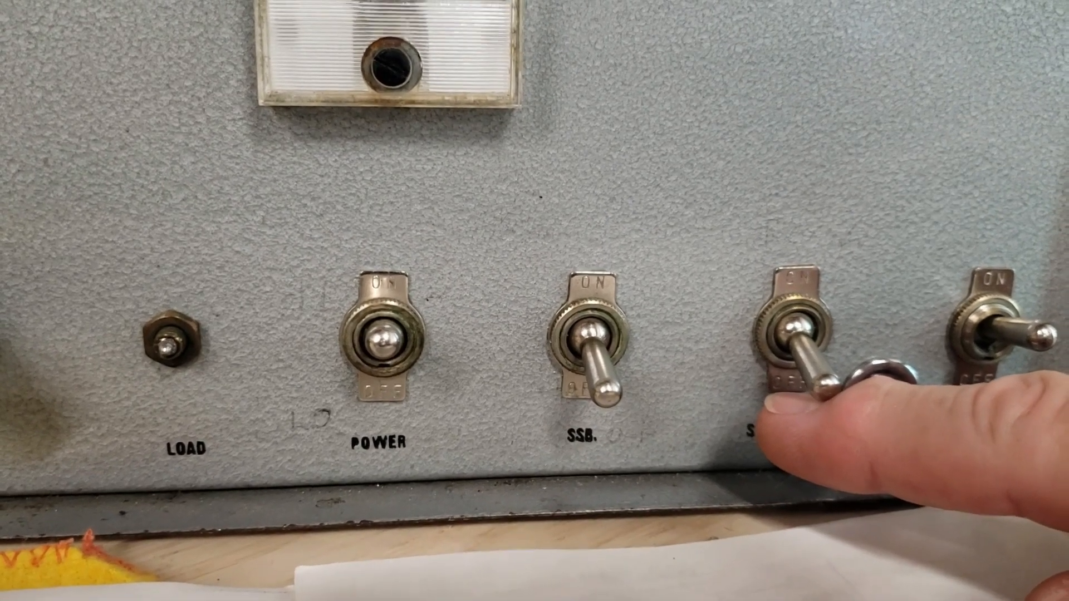
click(790, 341)
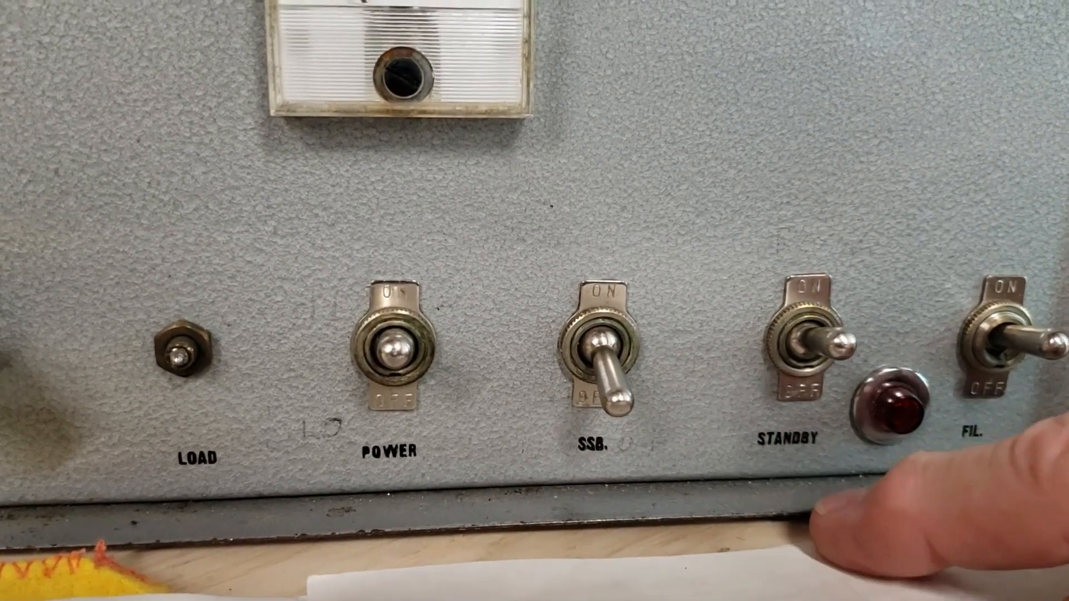